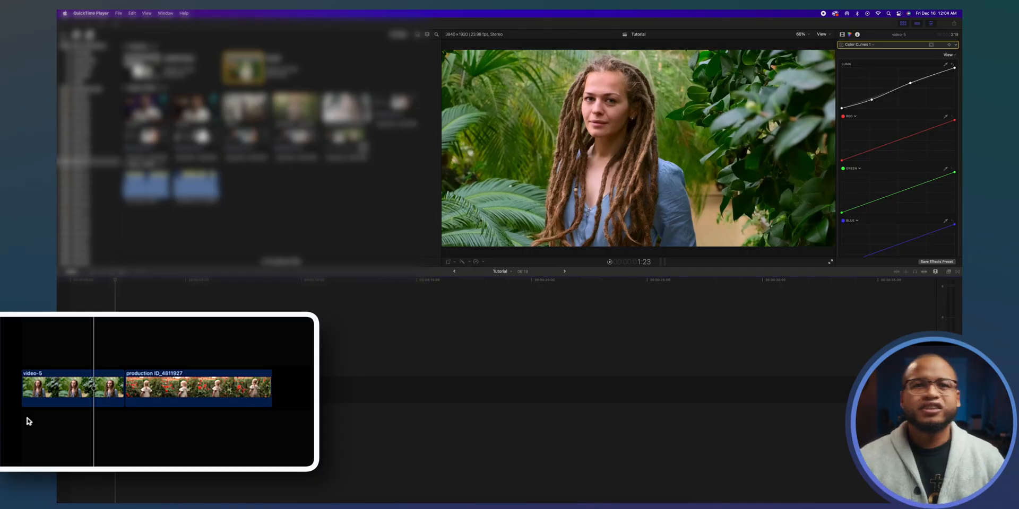
pyautogui.moveTo(423, 295)
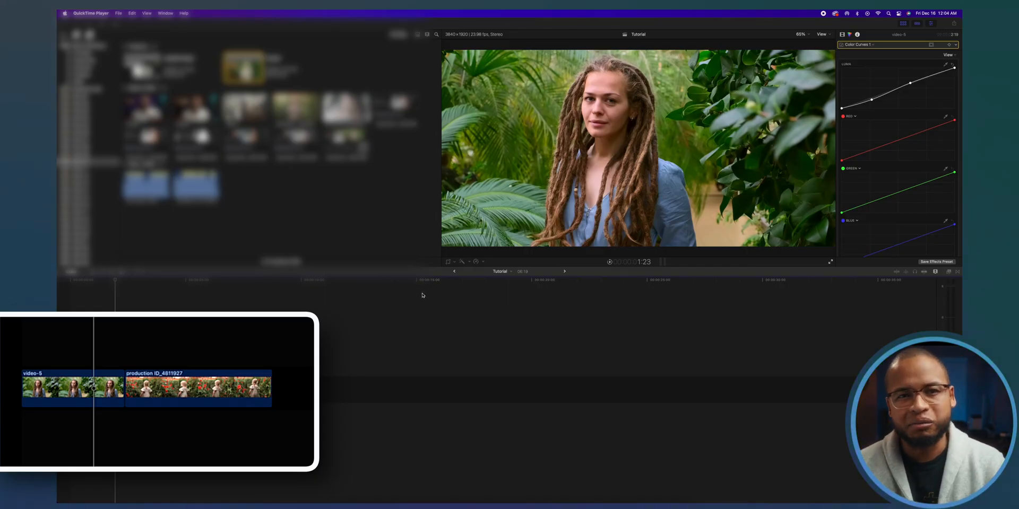
# Step: Select the video-5 clip and bring up the Transitions browser filtered for flash
pyautogui.click(72, 394)
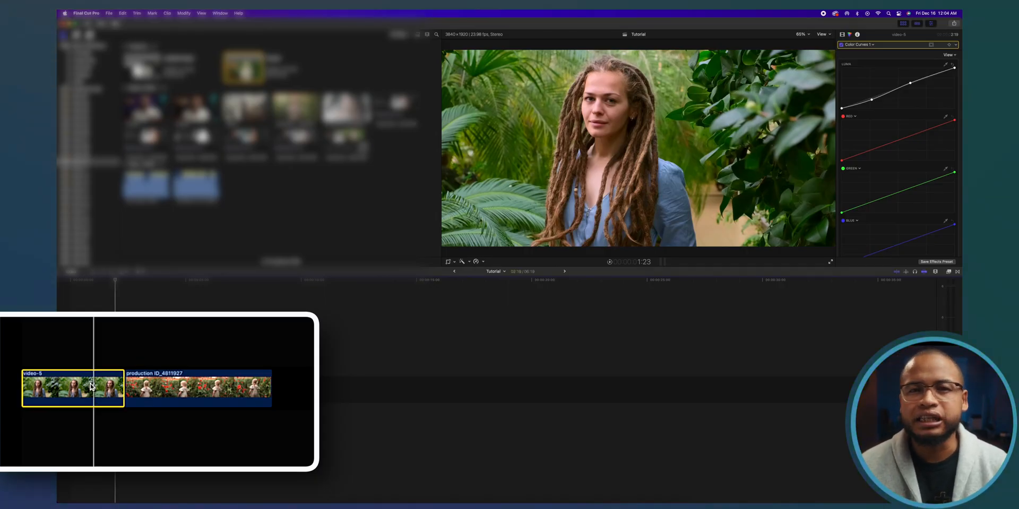
pyautogui.click(198, 394)
pyautogui.write('flash')
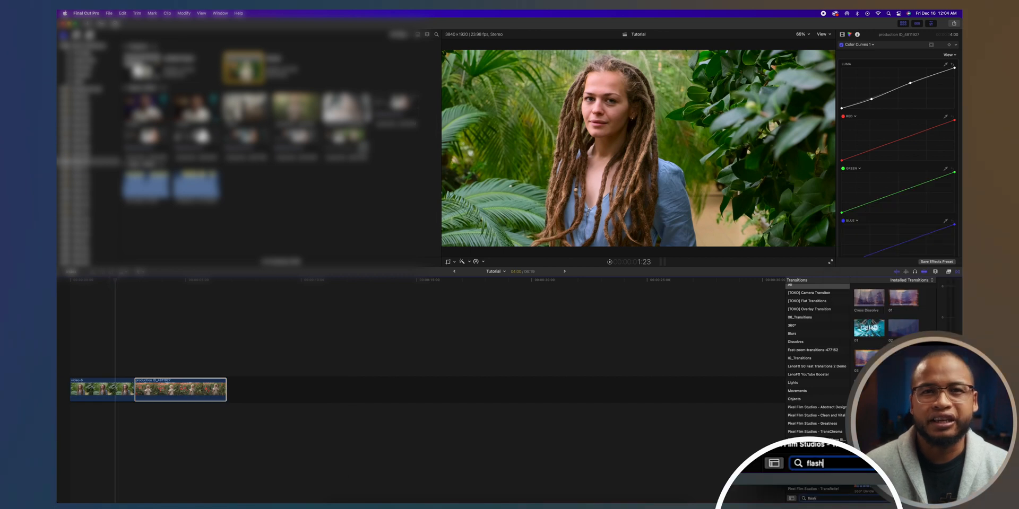
# Step: Place the Flash transition between the two clips, then search transitions for 'fade'
pyautogui.click(869, 298)
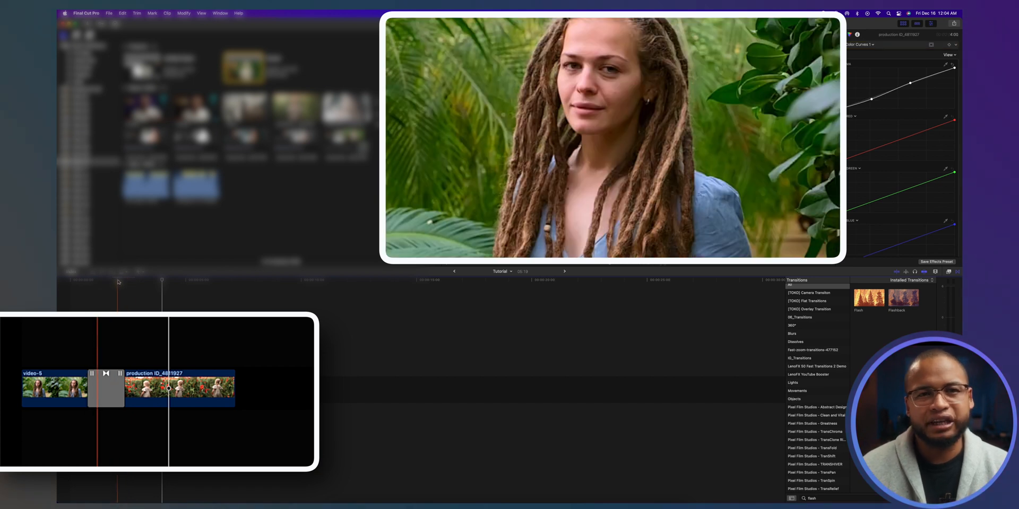
pyautogui.write('fade')
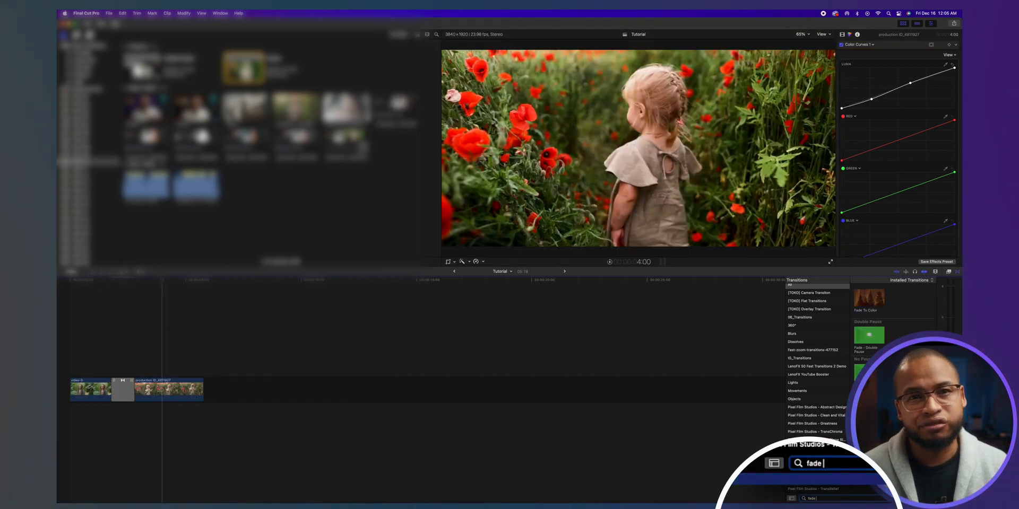